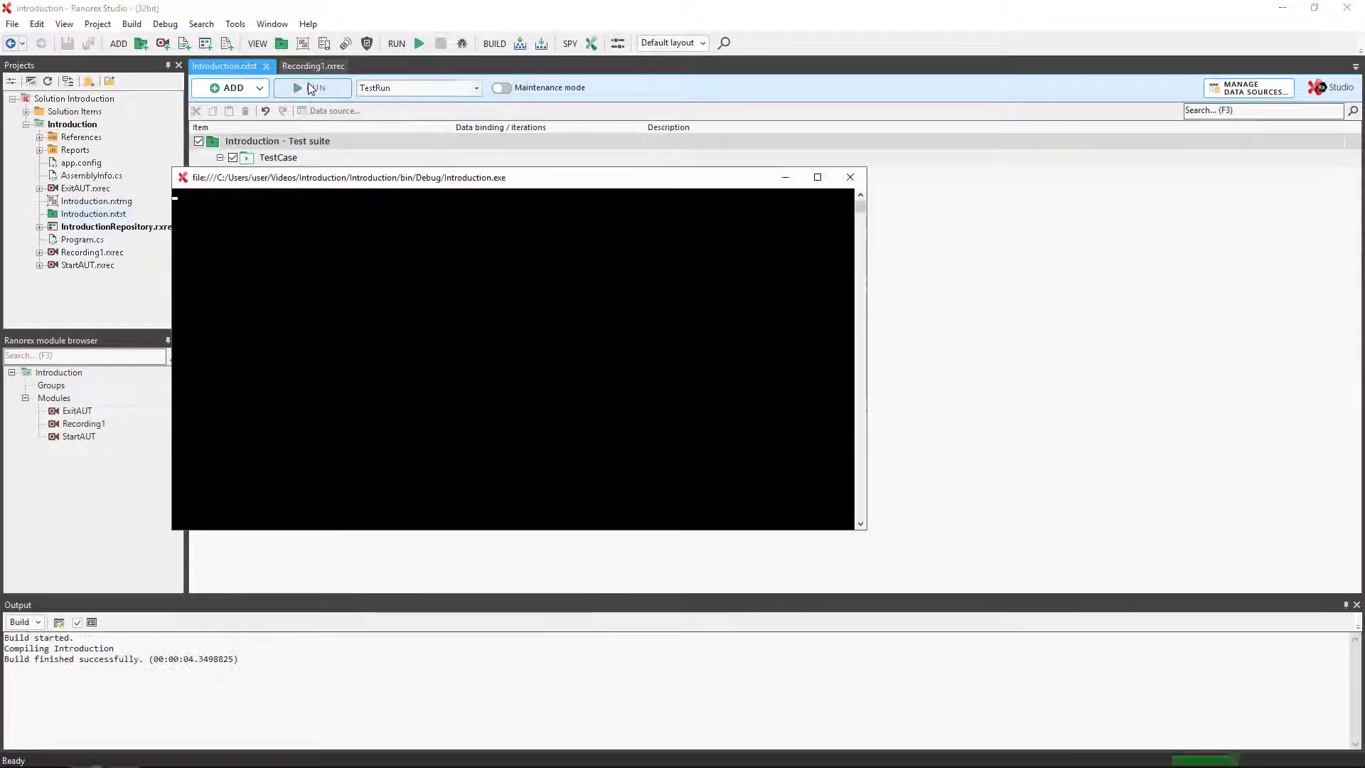
Run the Introduction test suite and review the TestCase results in the .rxlog report.
left_click(311, 87)
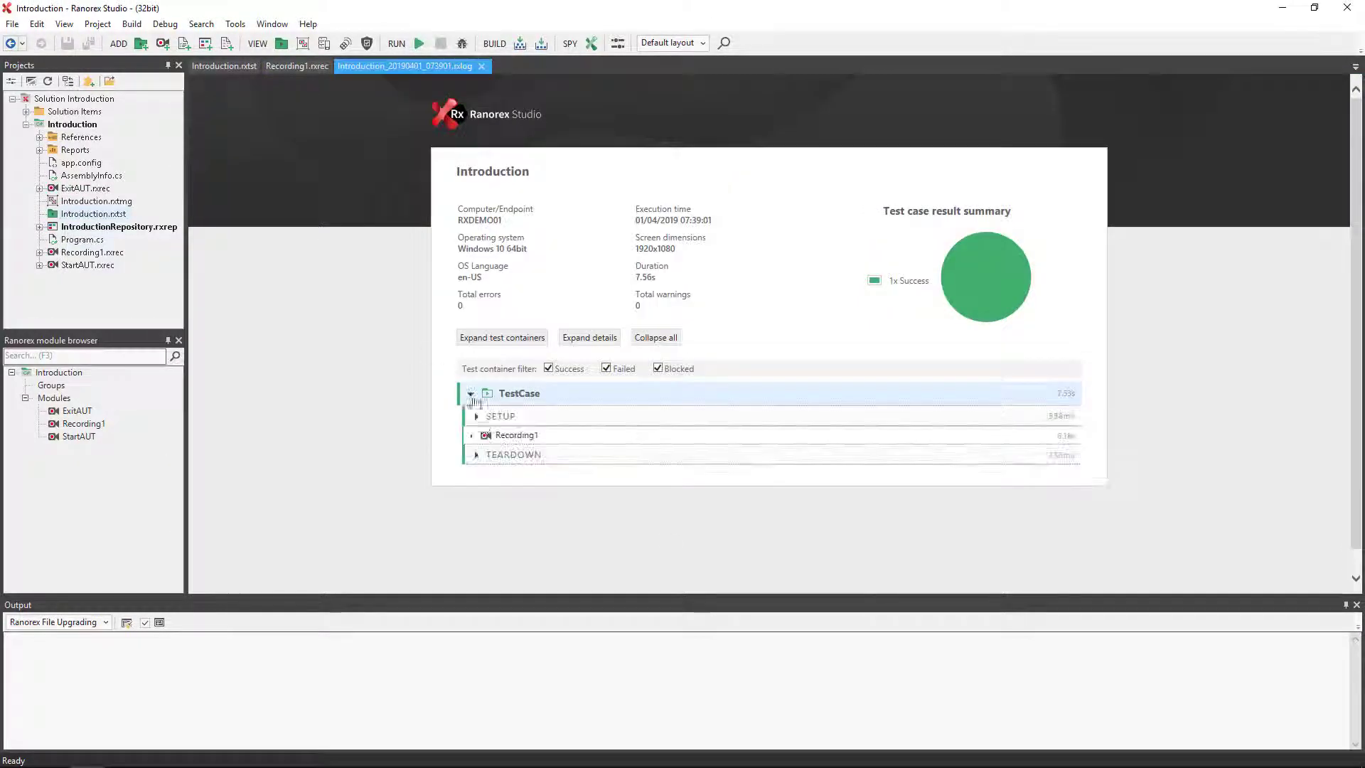
left_click(476, 435)
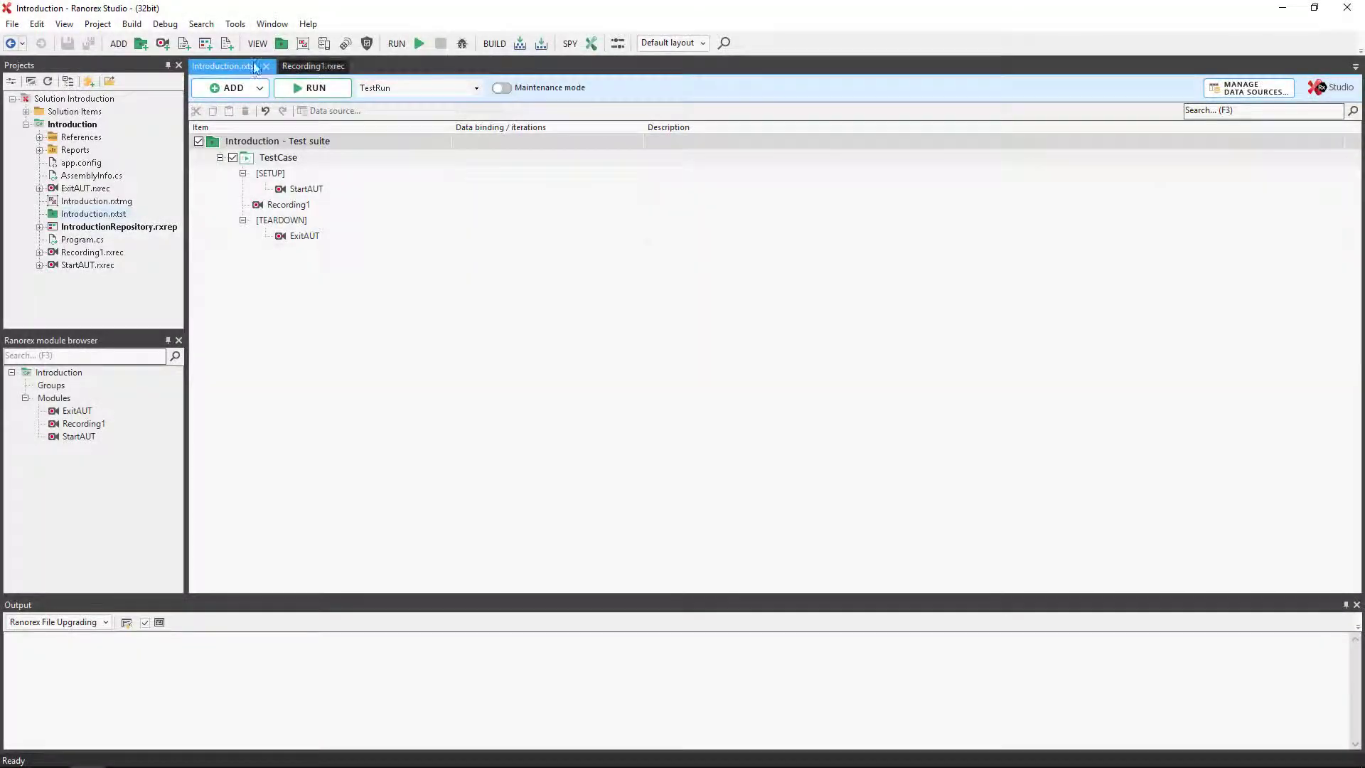
Set the TestCase's report level to Success from its context menu.
left_click(278, 158)
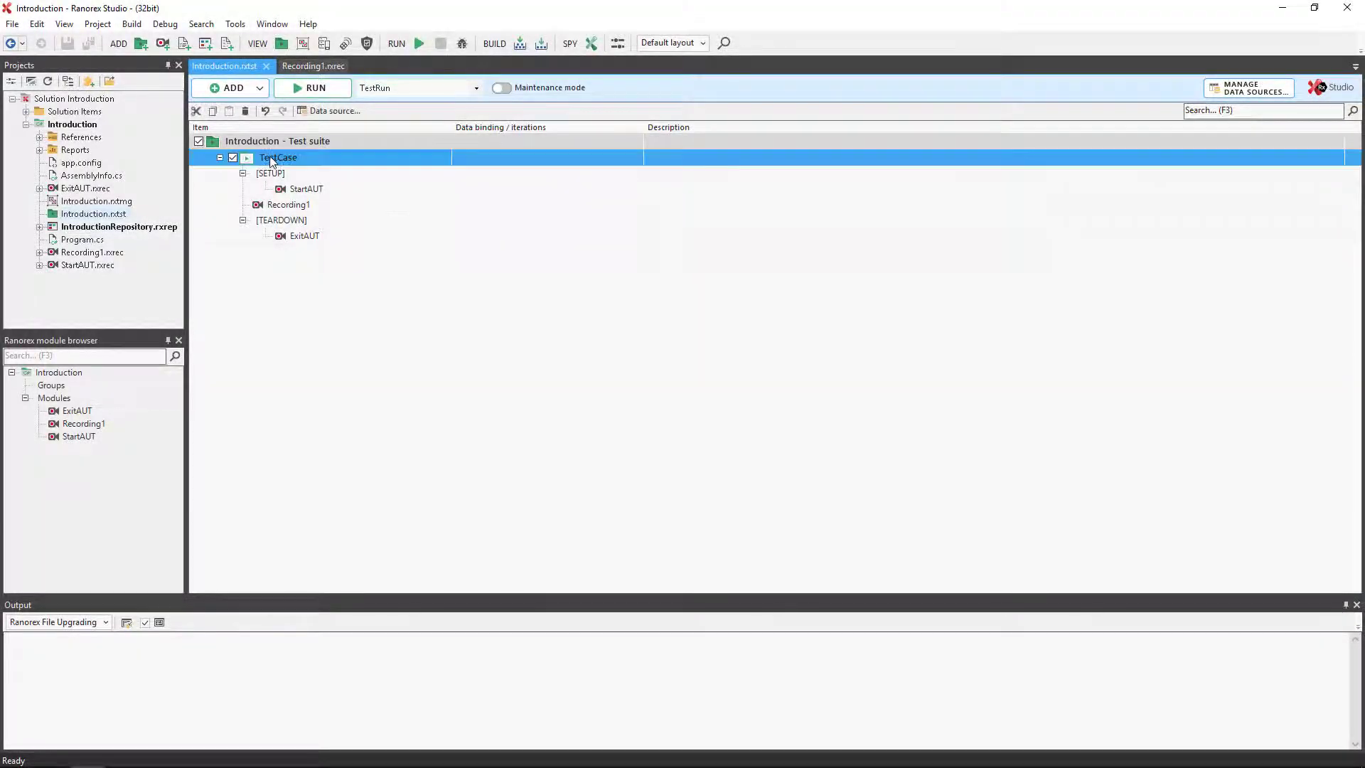
right_click(279, 158)
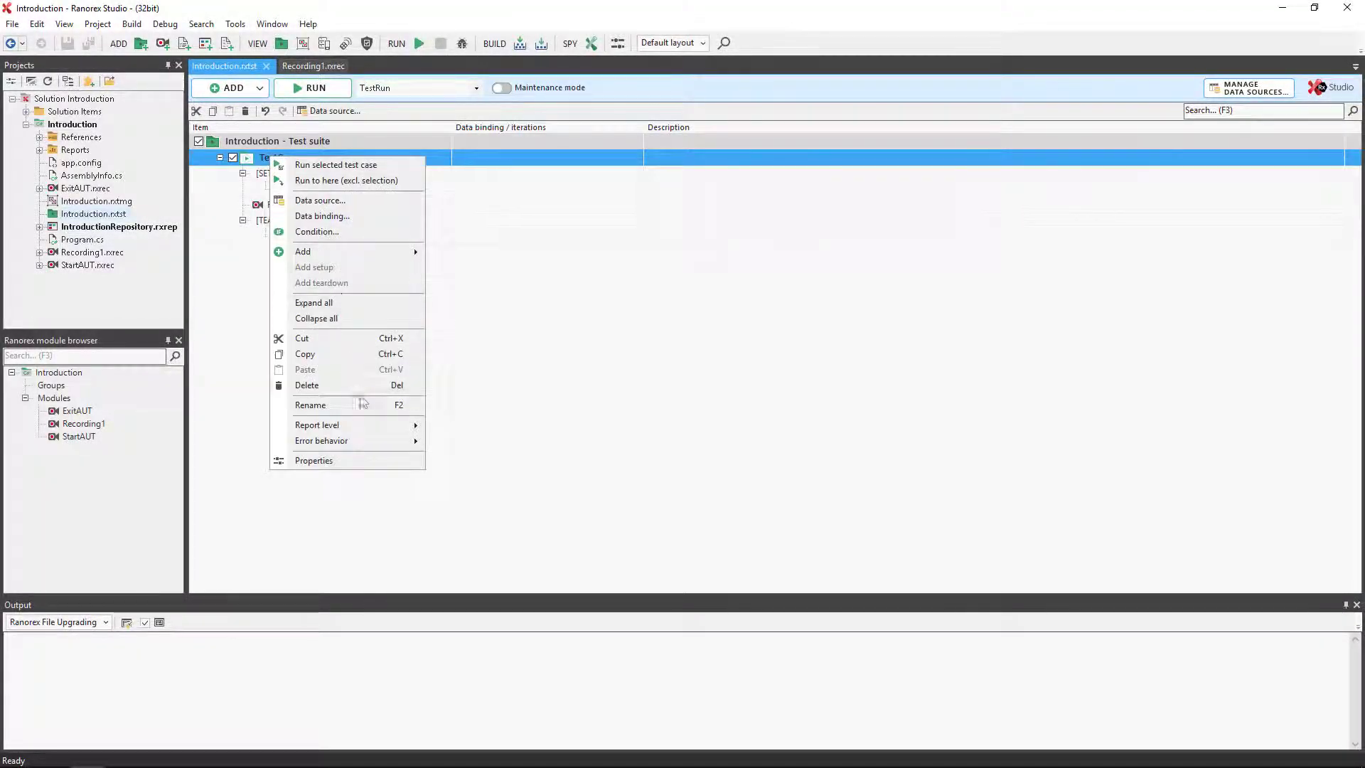
mouse_move(317, 426)
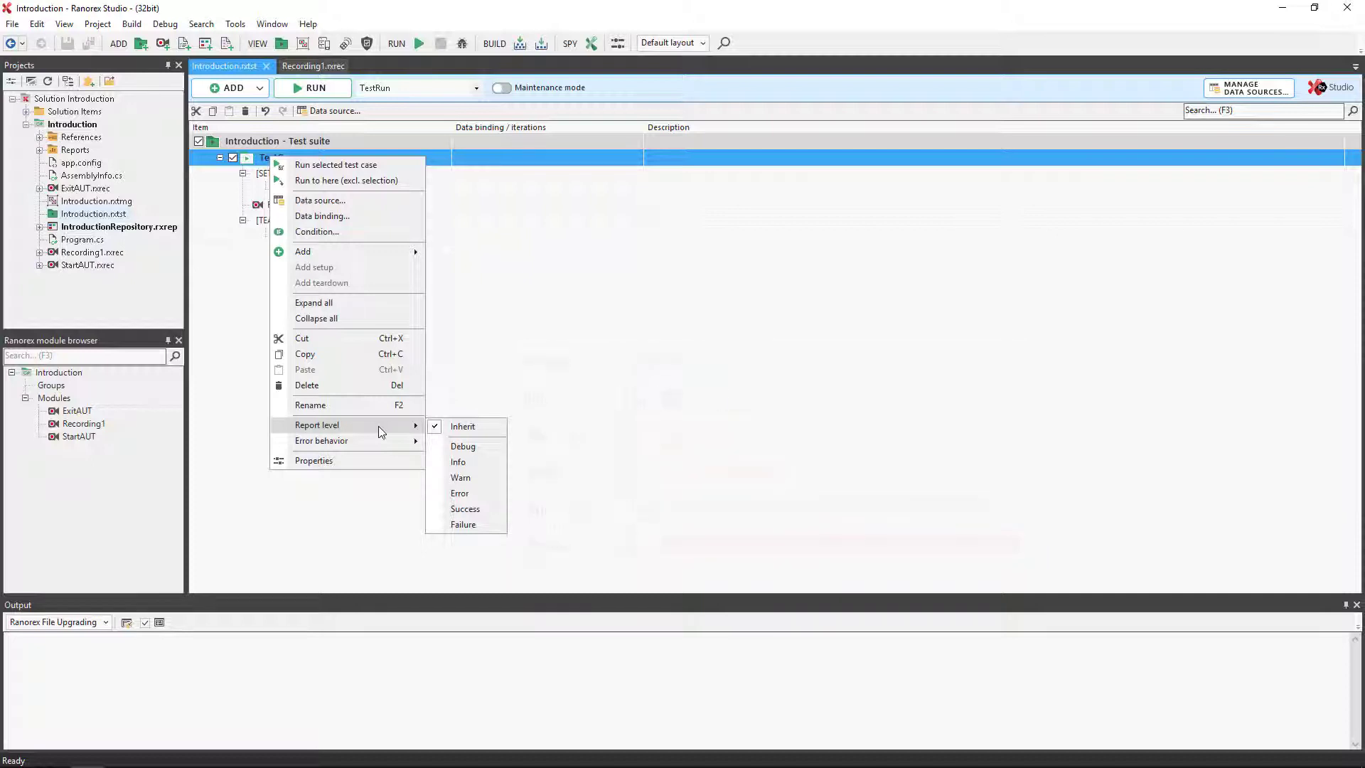
mouse_move(466, 509)
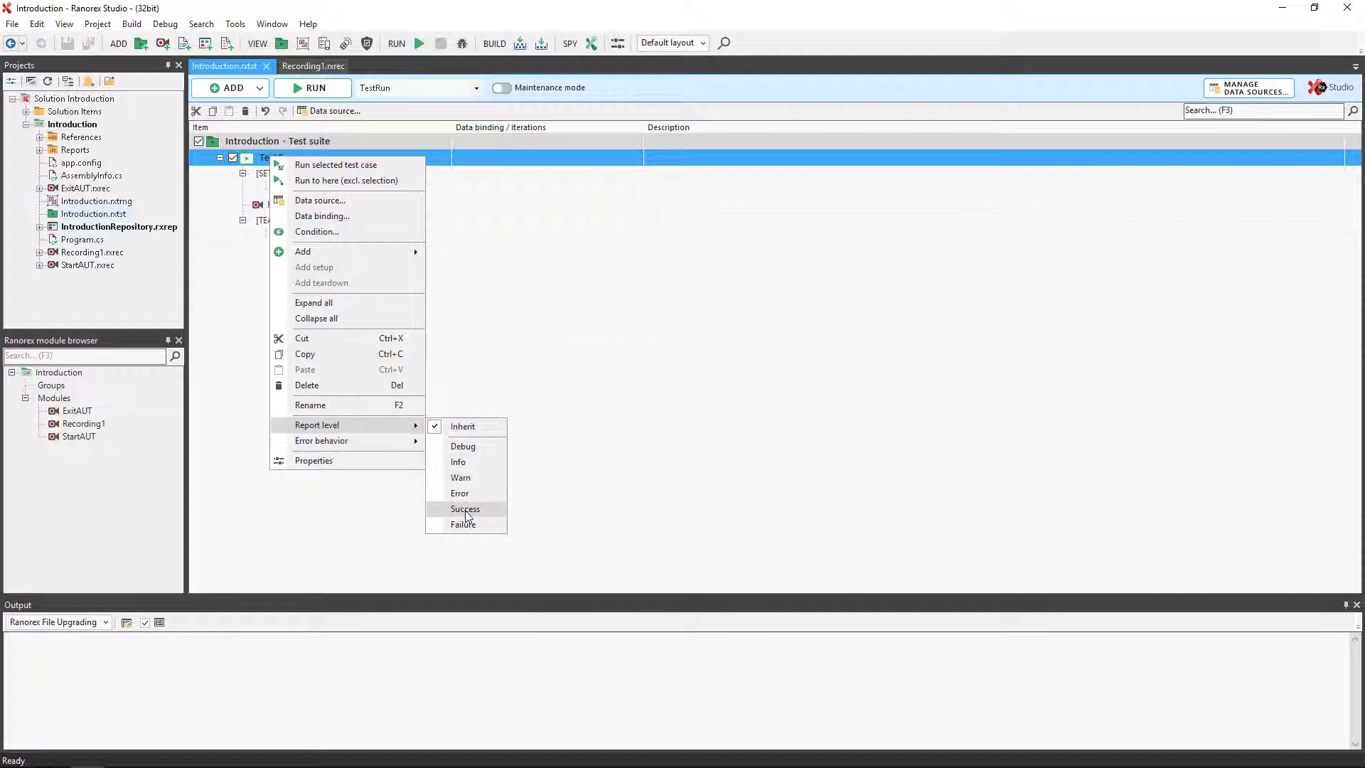
left_click(314, 87)
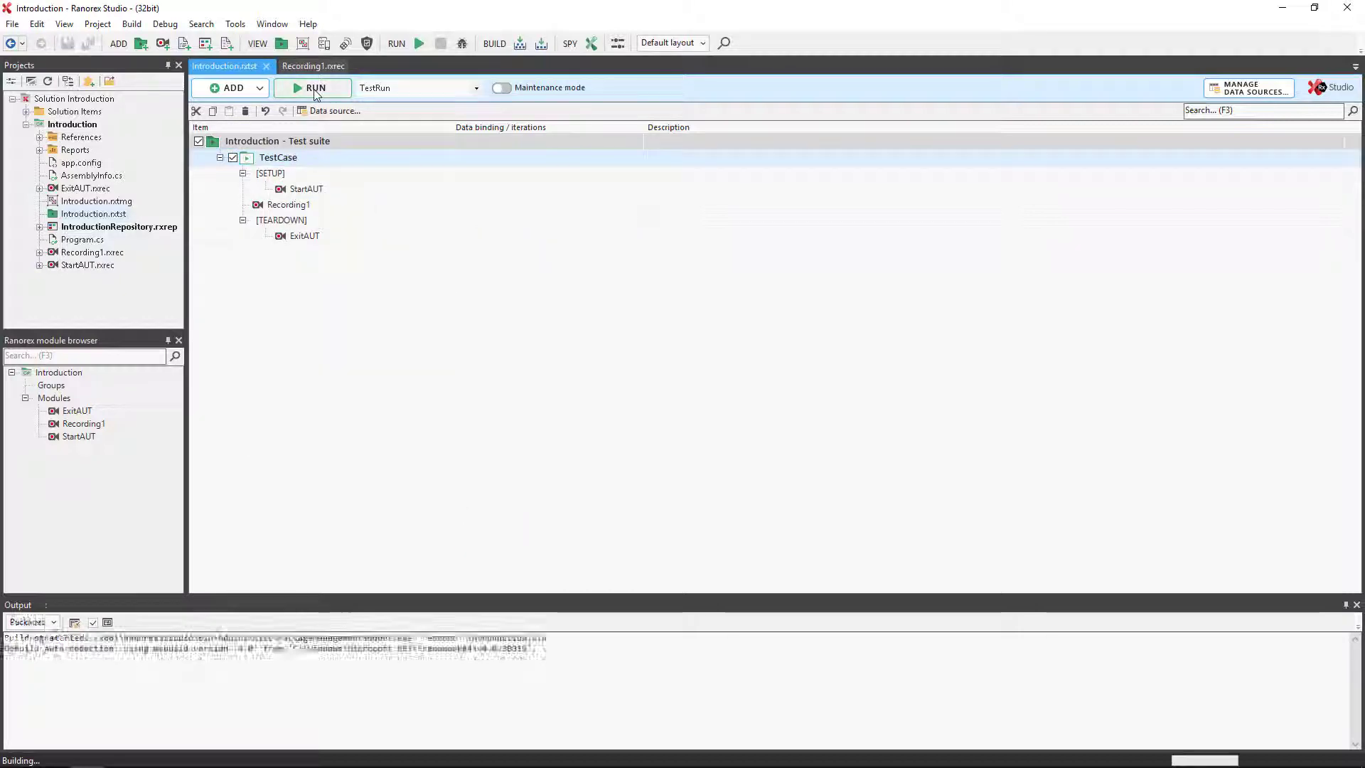
Switch to Recording1 to see its five recorded actions and repository items.
left_click(316, 89)
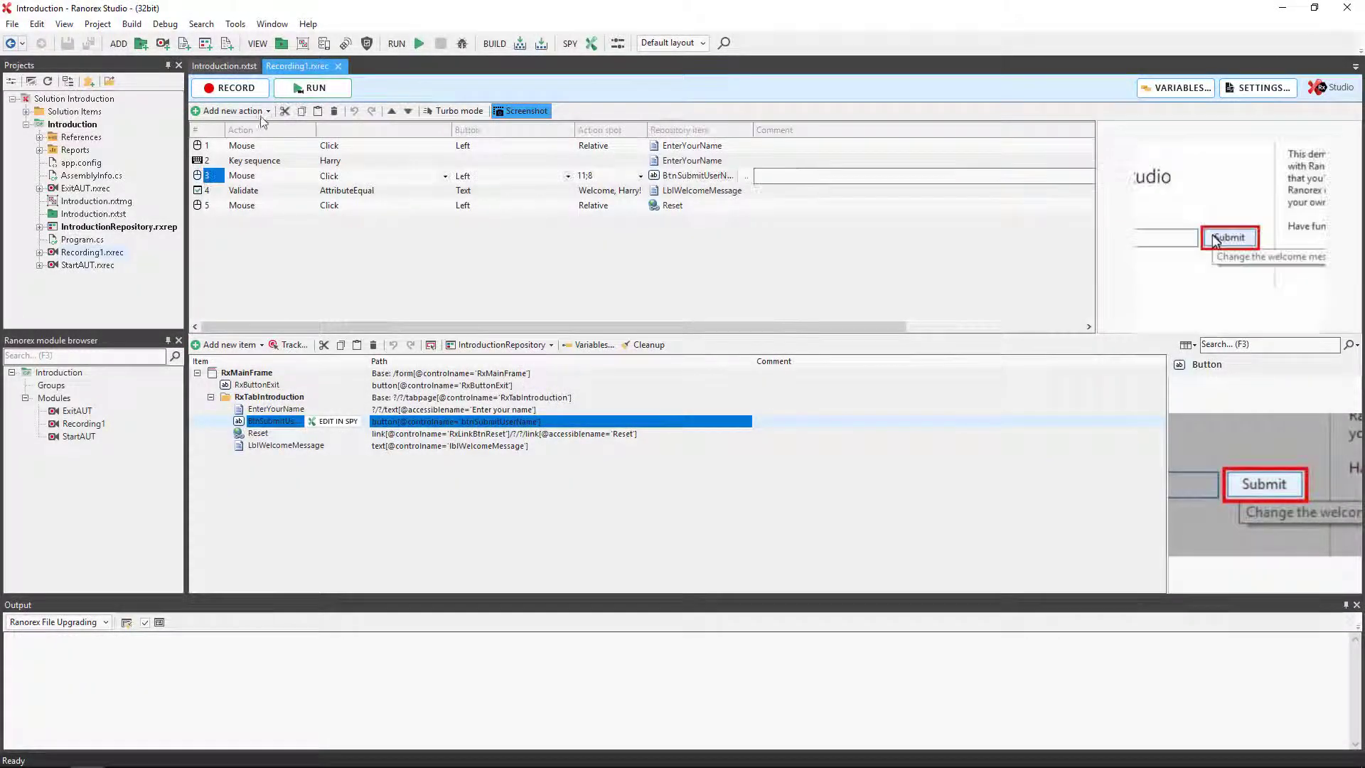
Add a Report Log action with message 'Submit Button Clicked' at Success level.
left_click(229, 110)
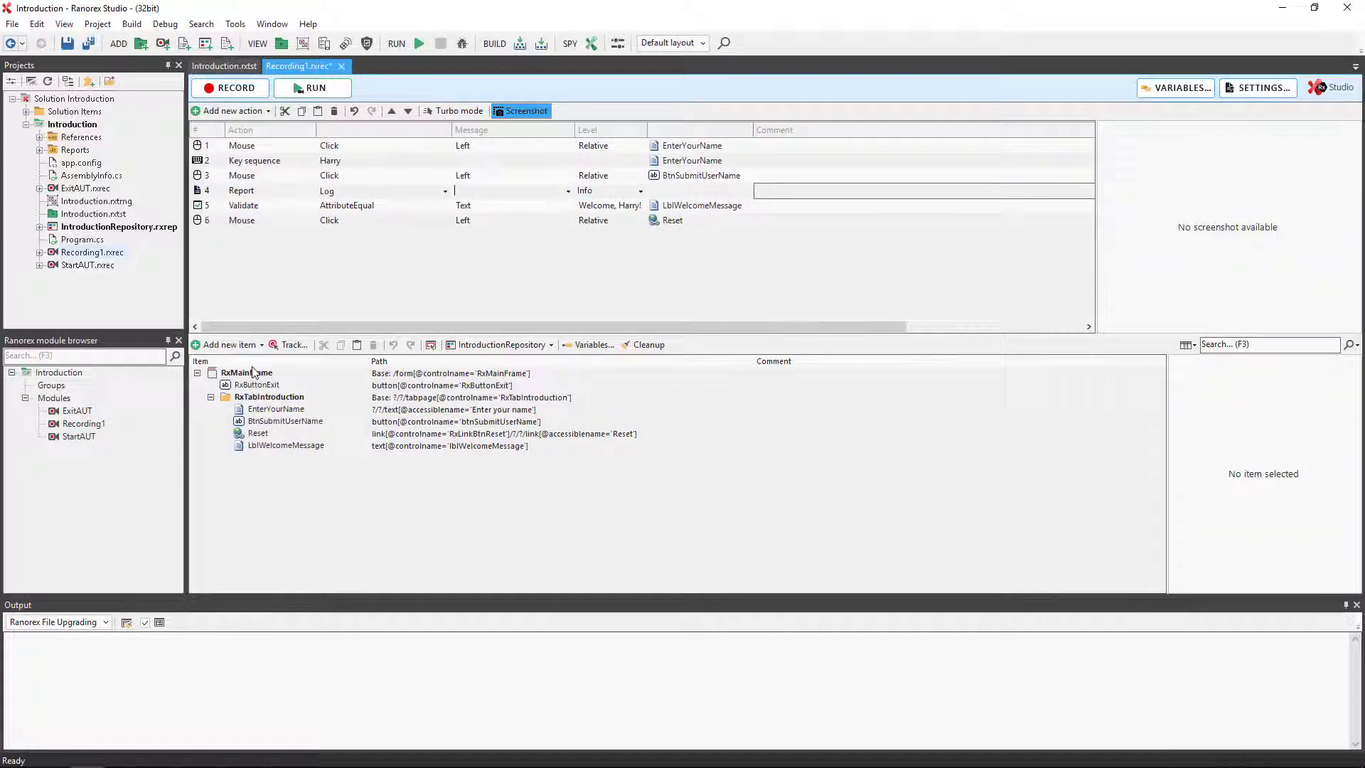
type("Submit Button Cli")
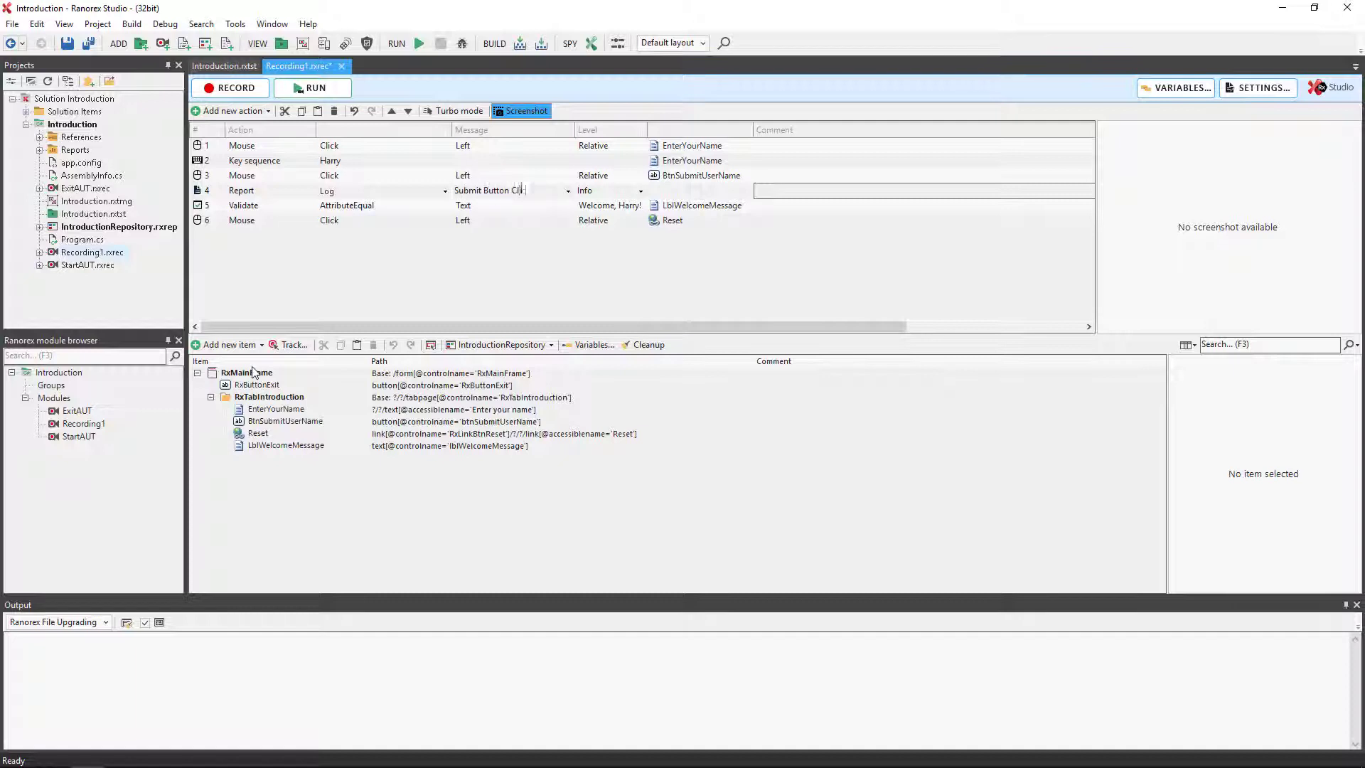
left_click(610, 191)
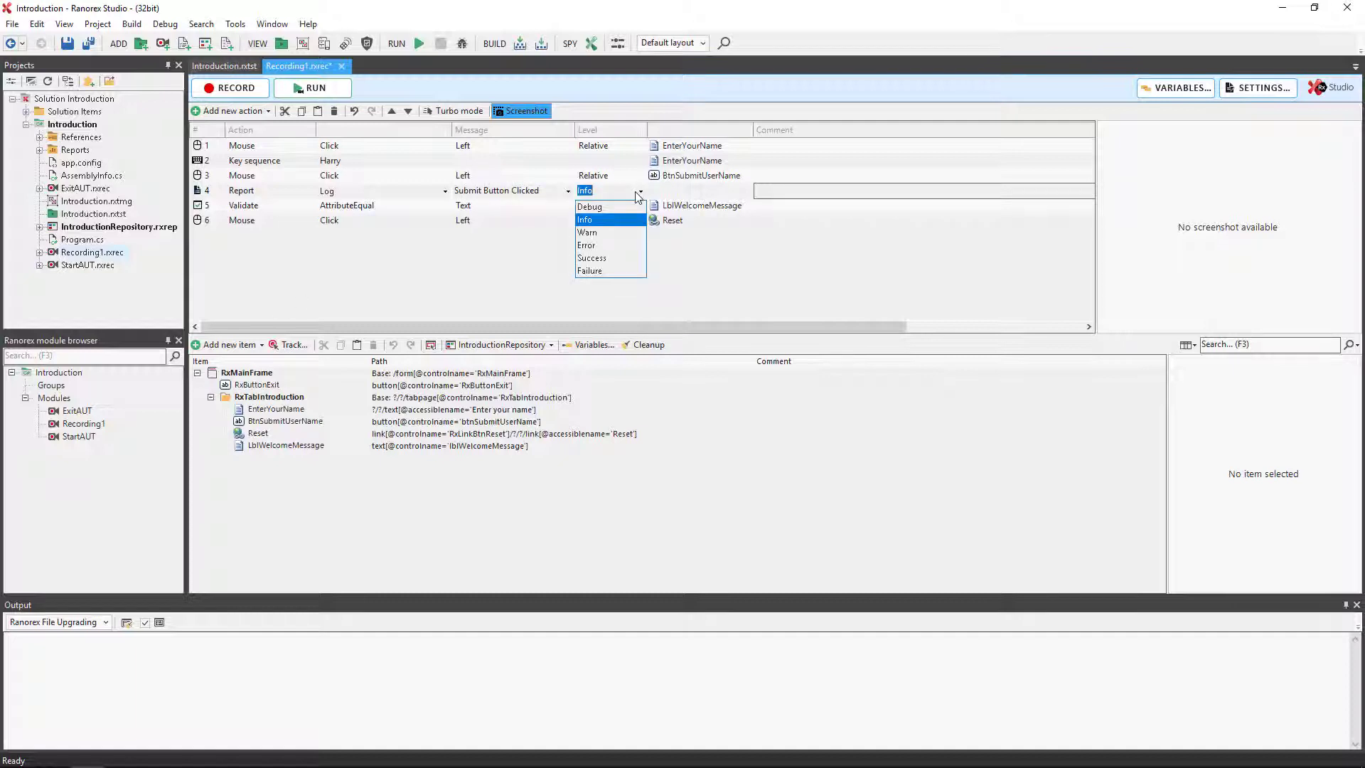
left_click(591, 257)
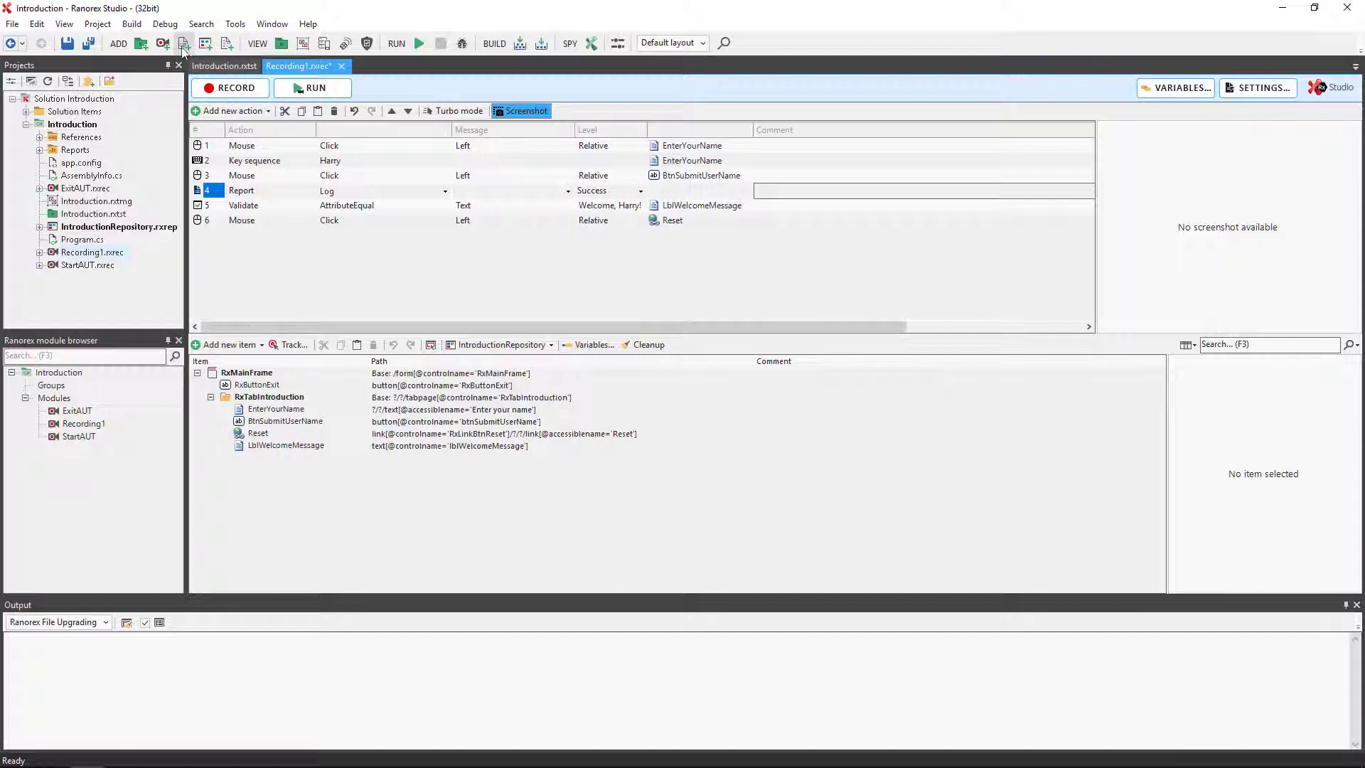
Return to Introduction.rxtst and check TestCase's report level shows Success.
left_click(223, 65)
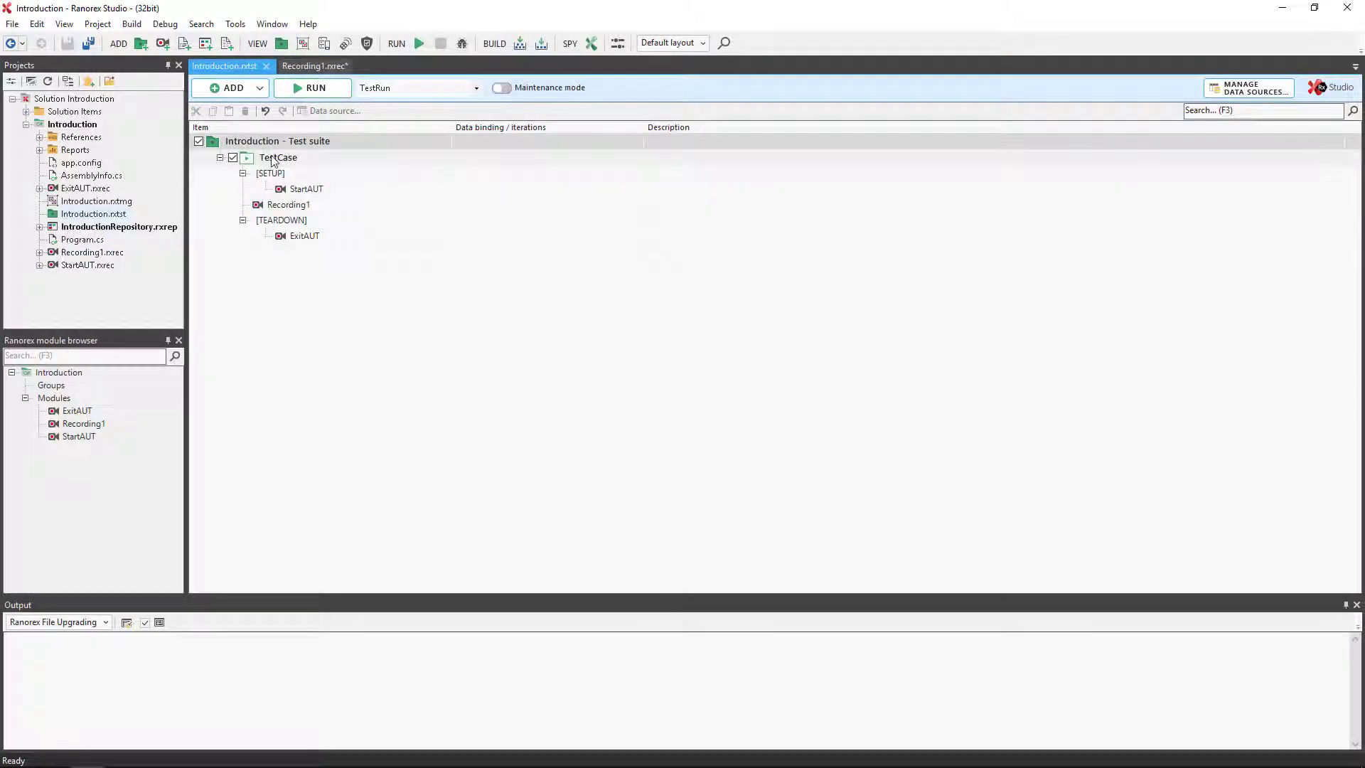
right_click(277, 158)
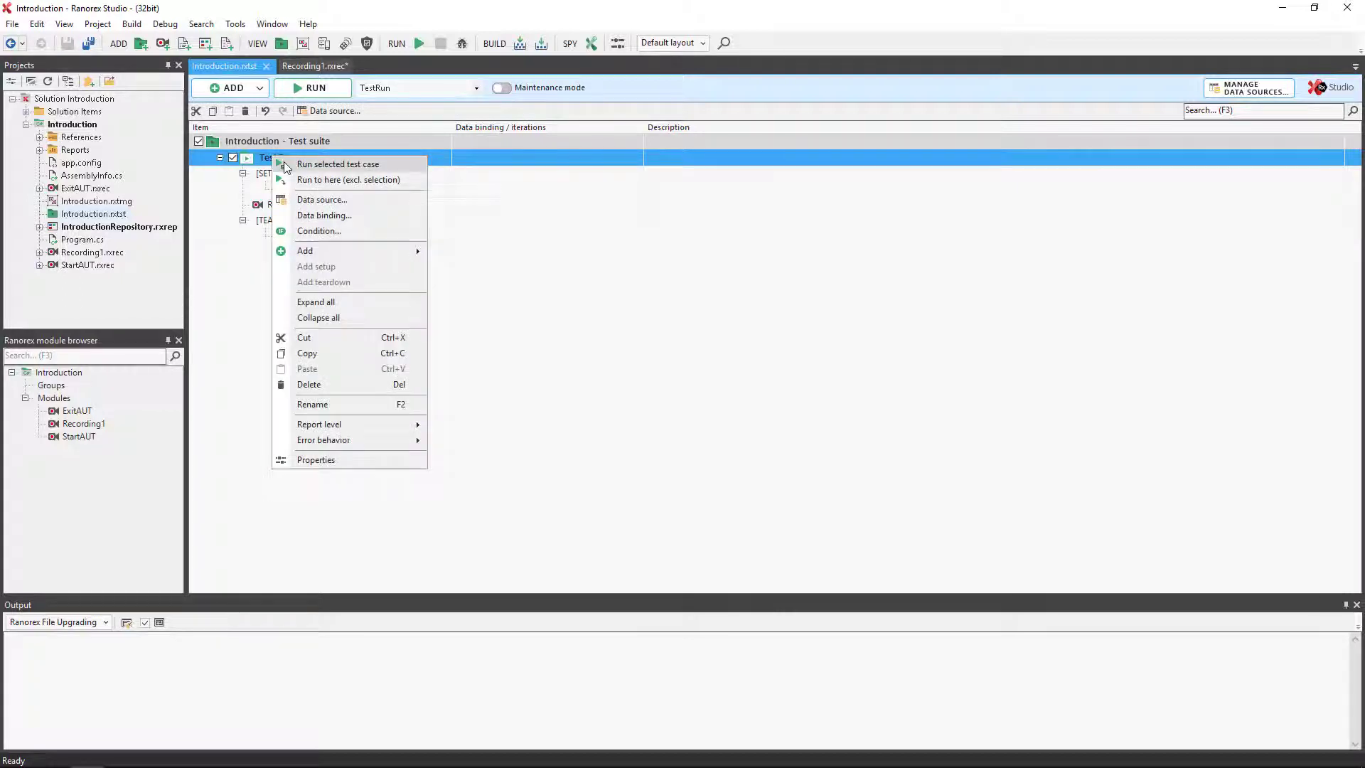
mouse_move(318, 424)
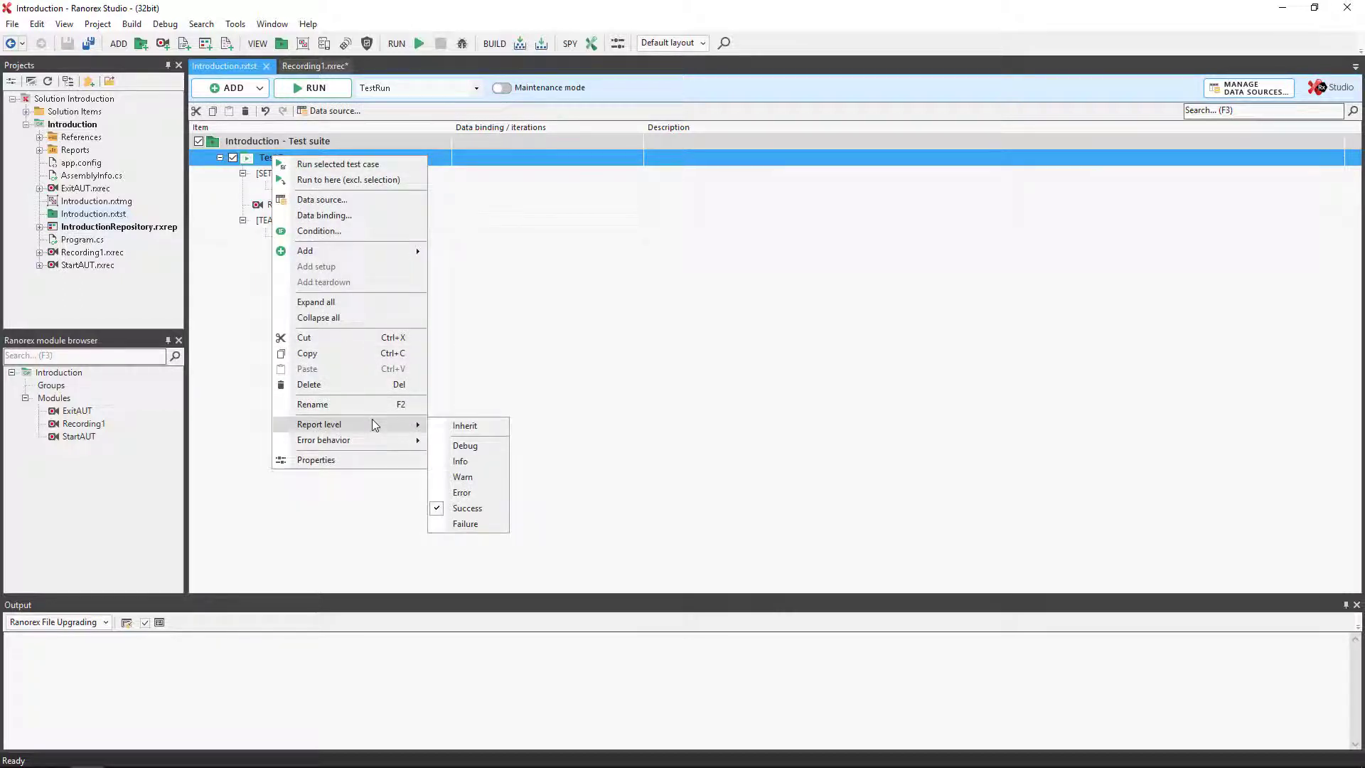